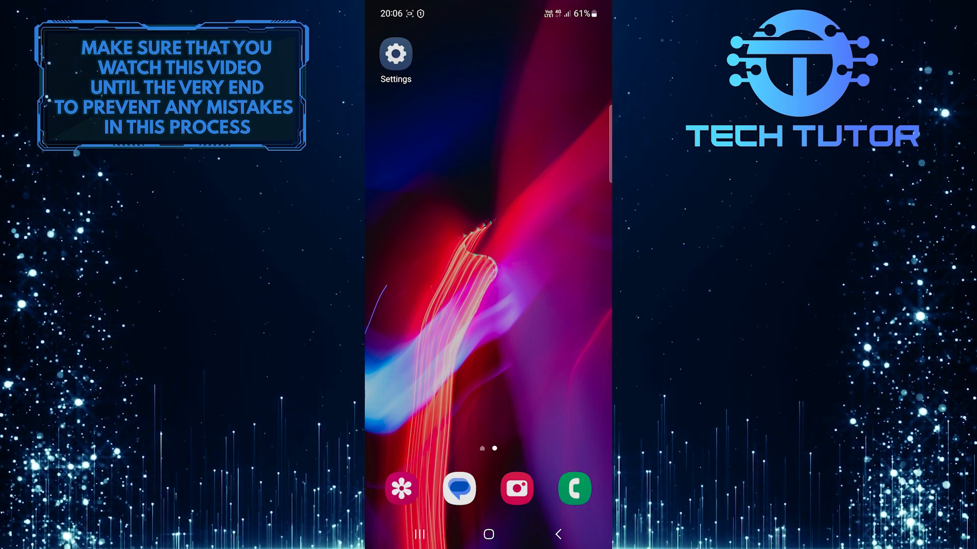
Launch Settings from the home screen and head into Connections.
click(395, 54)
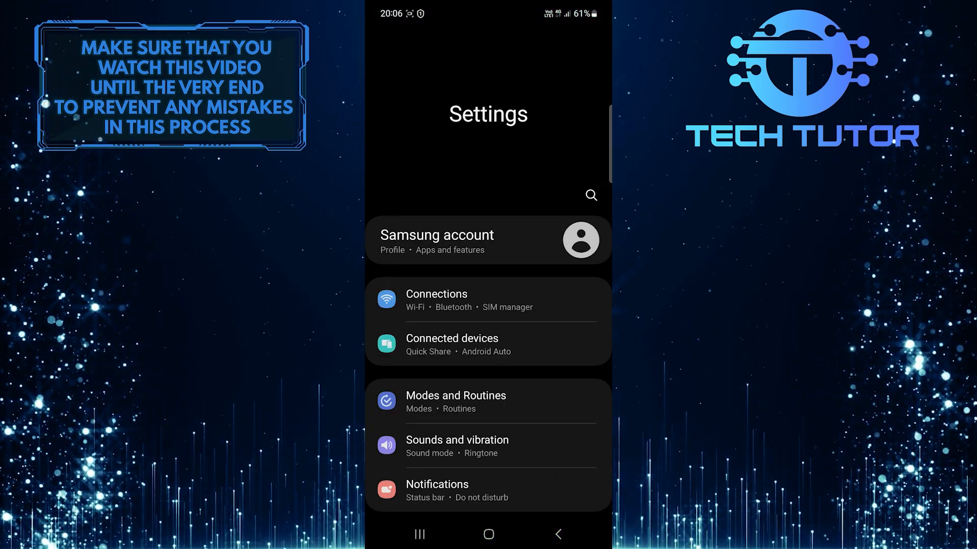
click(436, 294)
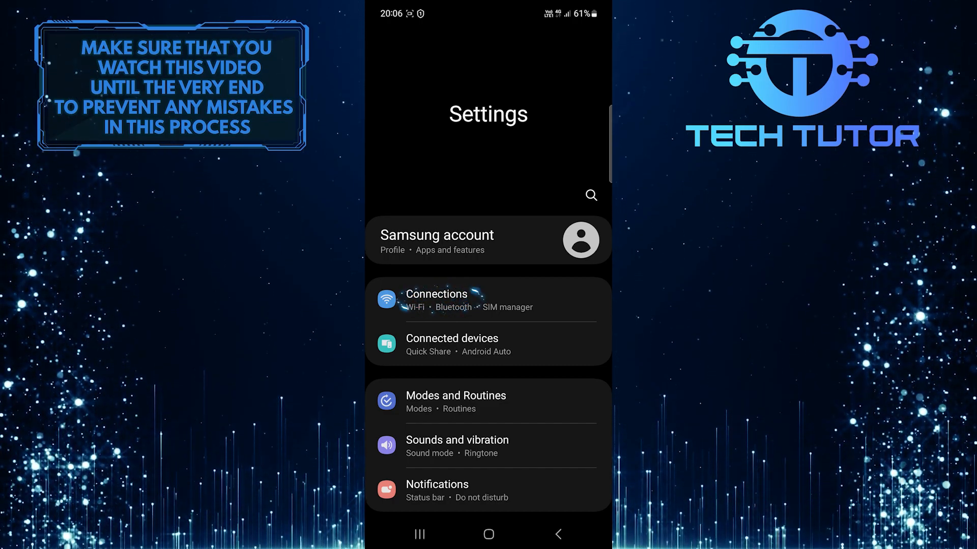
click(487, 299)
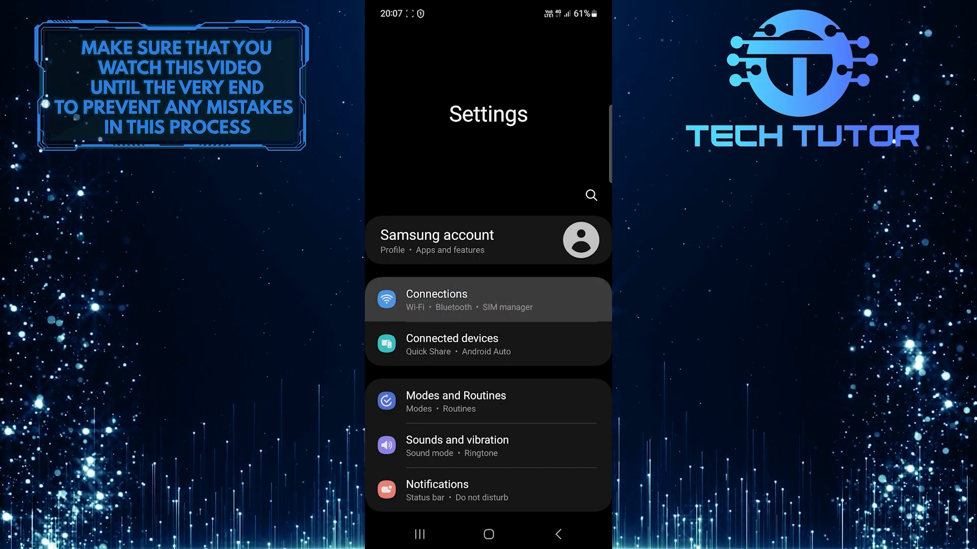
Navigate through Mobile Hotspot and Tethering to the Mobile Hotspot page showing its 2.4 GHz band.
click(488, 299)
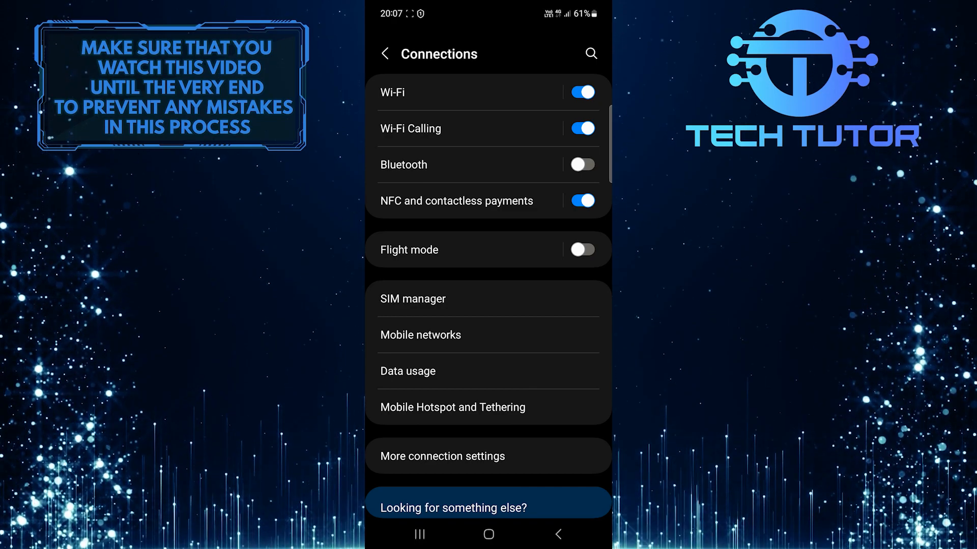
click(453, 407)
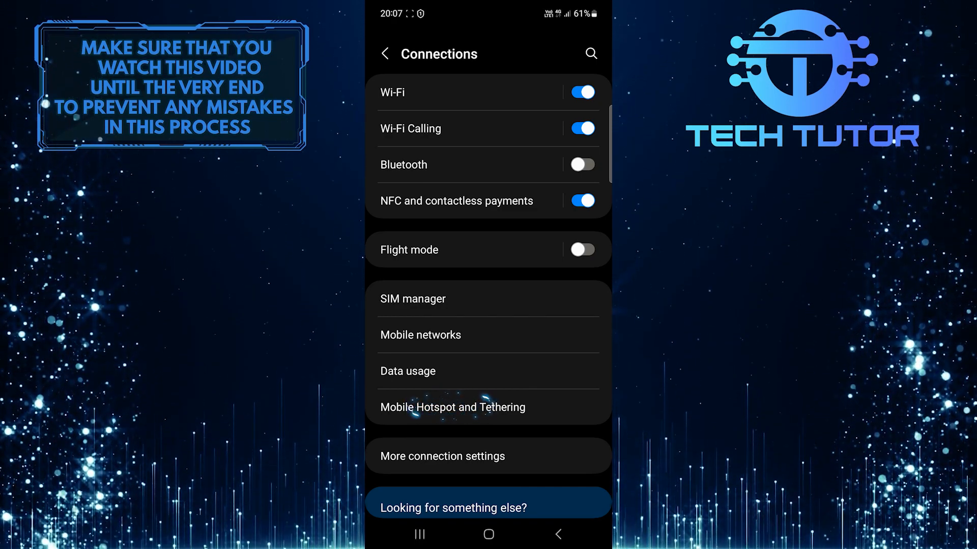
click(454, 407)
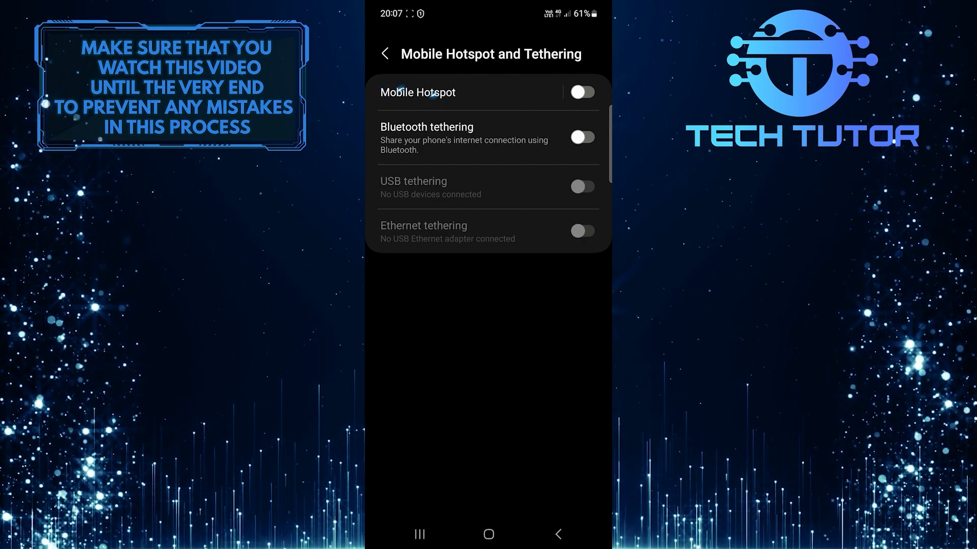
click(417, 93)
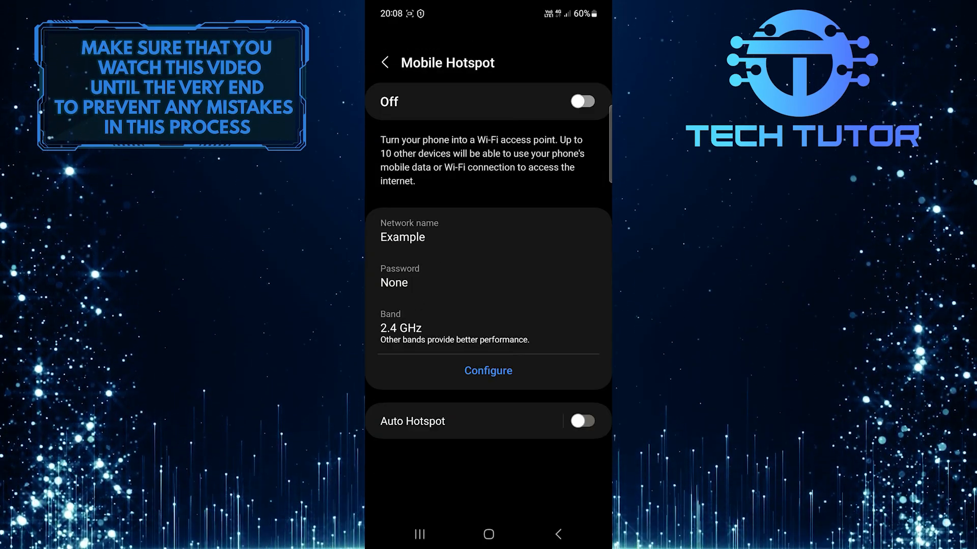
click(487, 362)
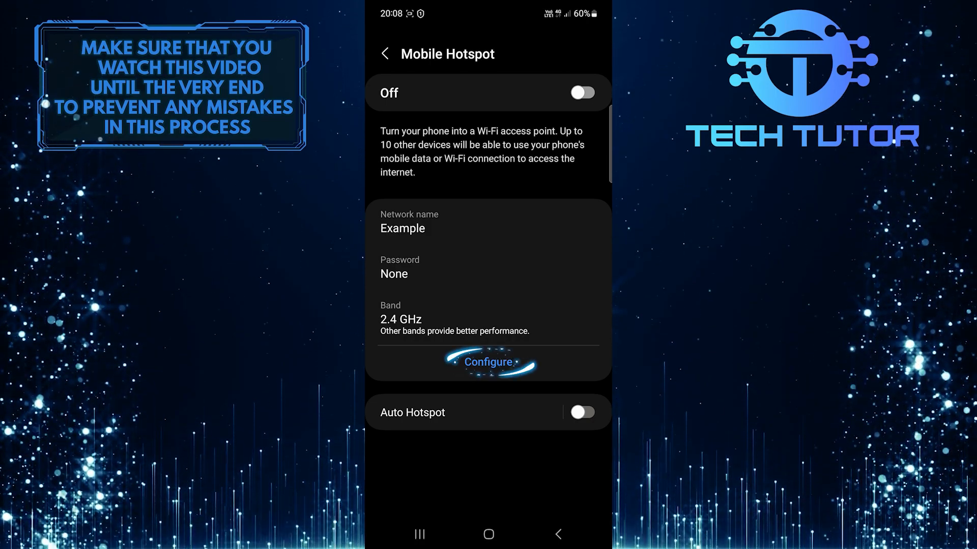
In Configure, set the hotspot Band to 5 GHz preferred and save.
click(488, 362)
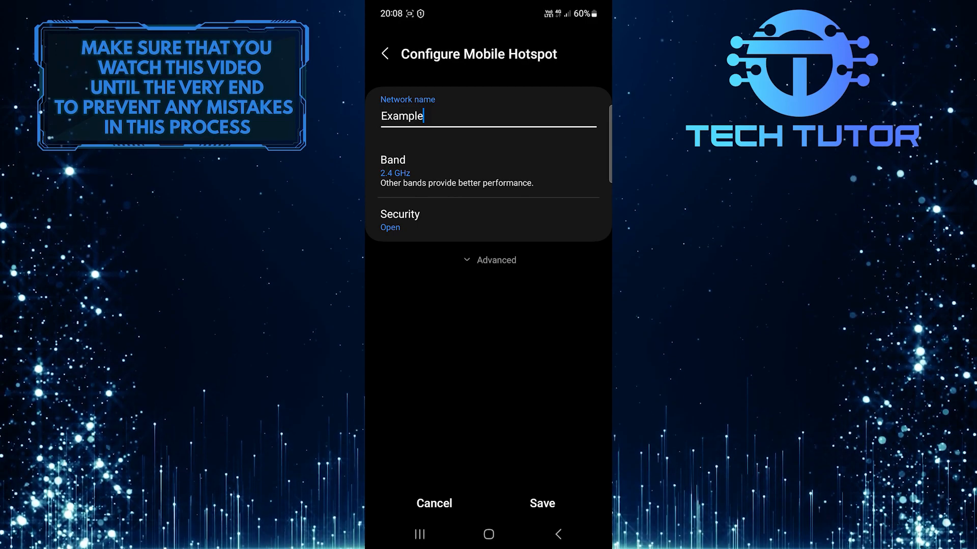
click(393, 170)
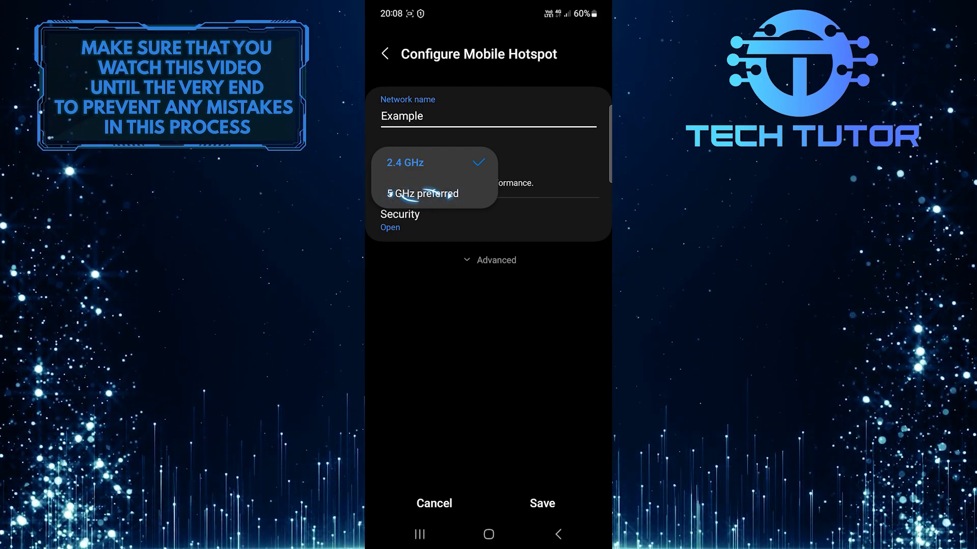
click(422, 194)
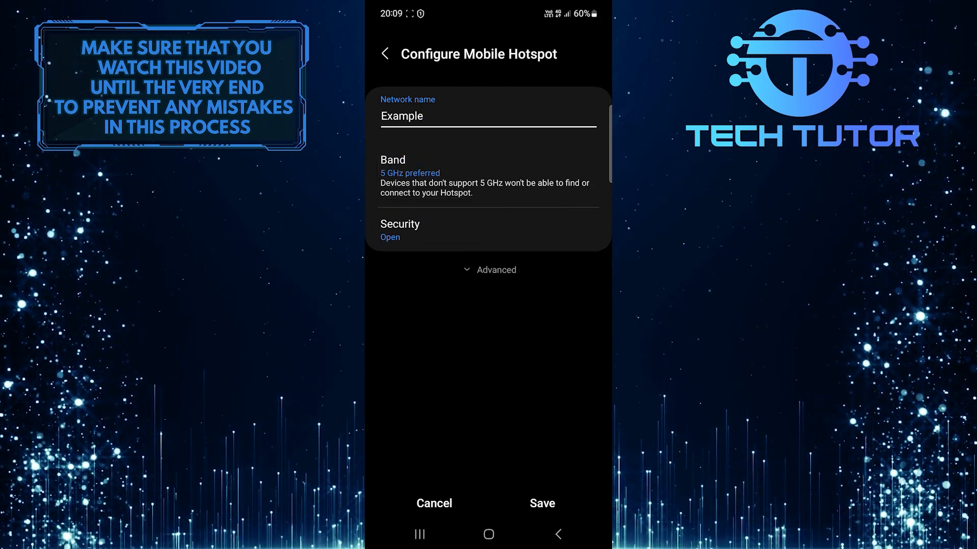
click(541, 504)
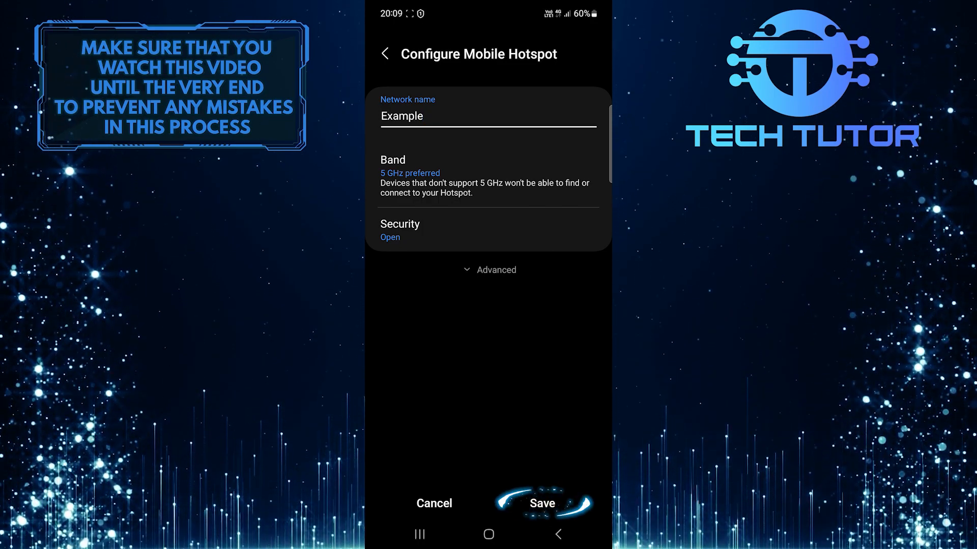
click(541, 503)
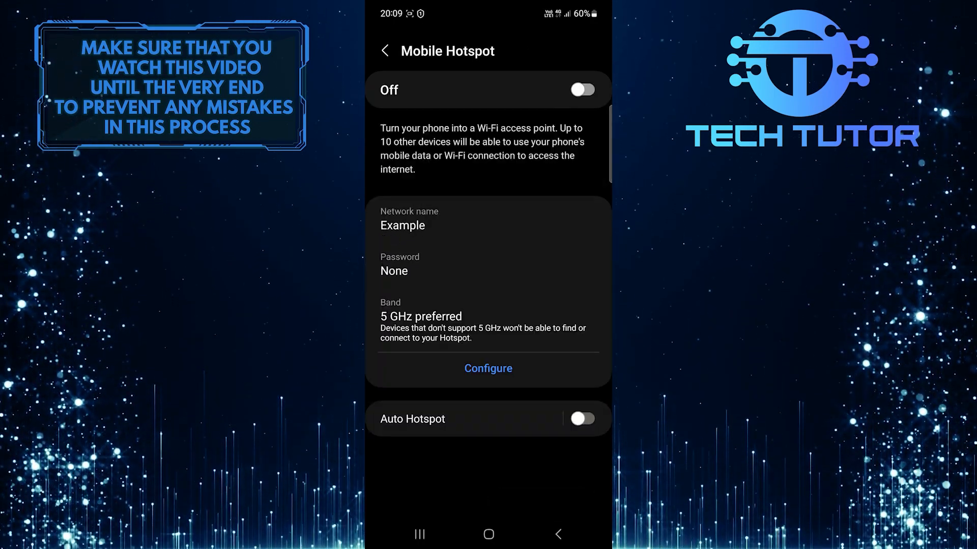